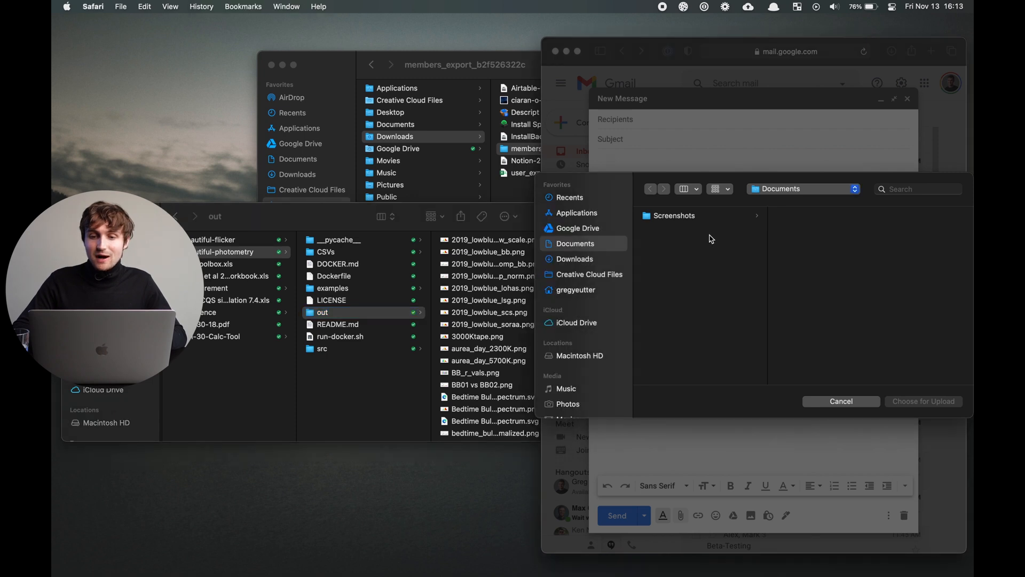
{"action": "mouse_move", "coordinate": [767, 305]}
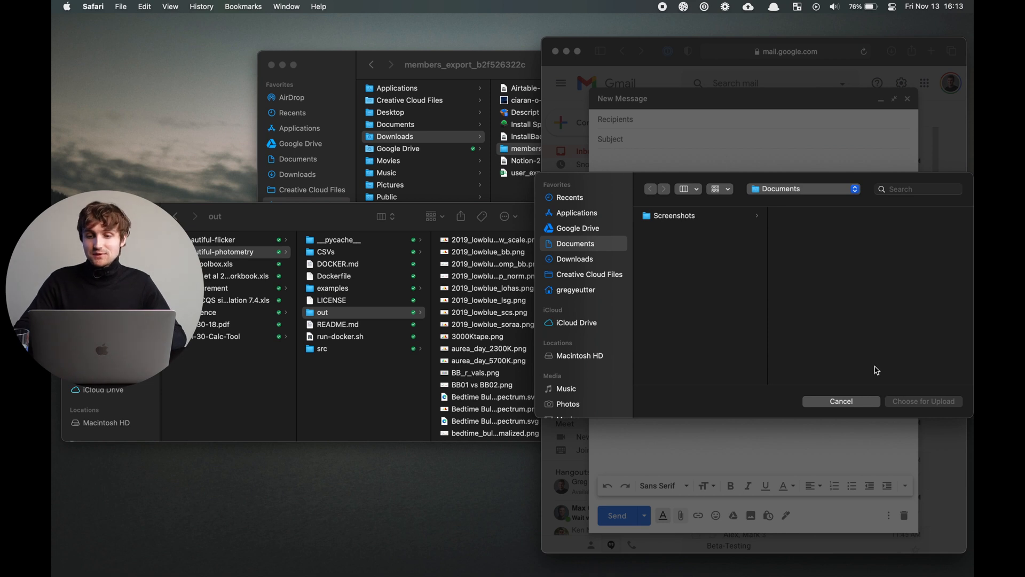
{"action": "mouse_move", "coordinate": [656, 225]}
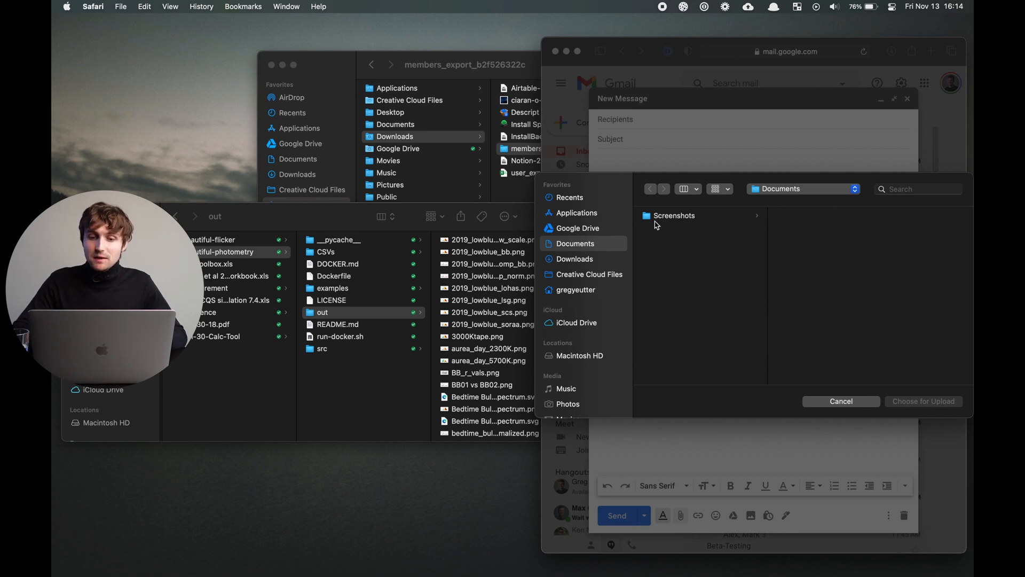
Point the Gmail upload chooser at the project's out folder, then browse to the src folder.
{"action": "left_click", "coordinate": [577, 227]}
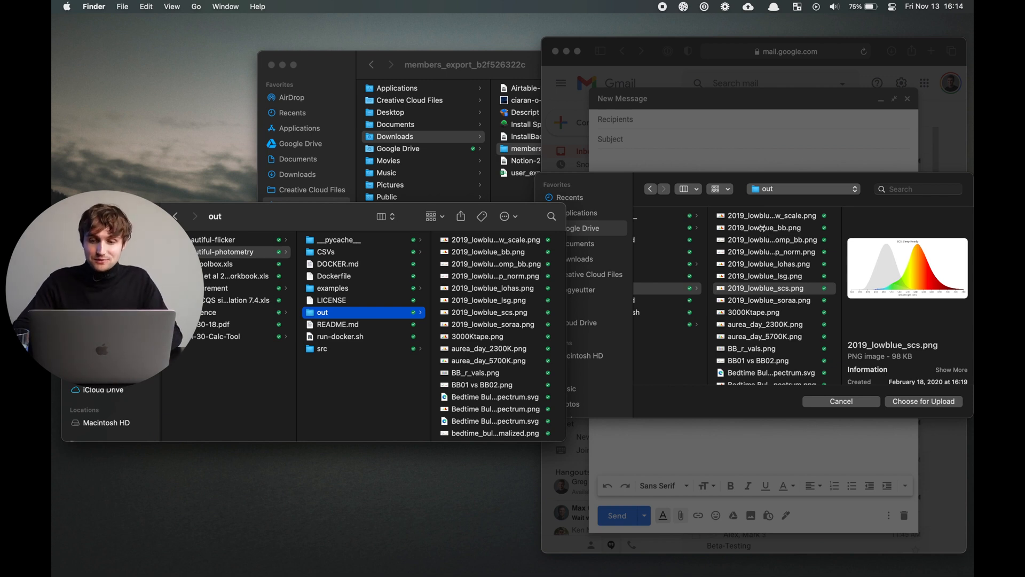
{"action": "left_click", "coordinate": [323, 348]}
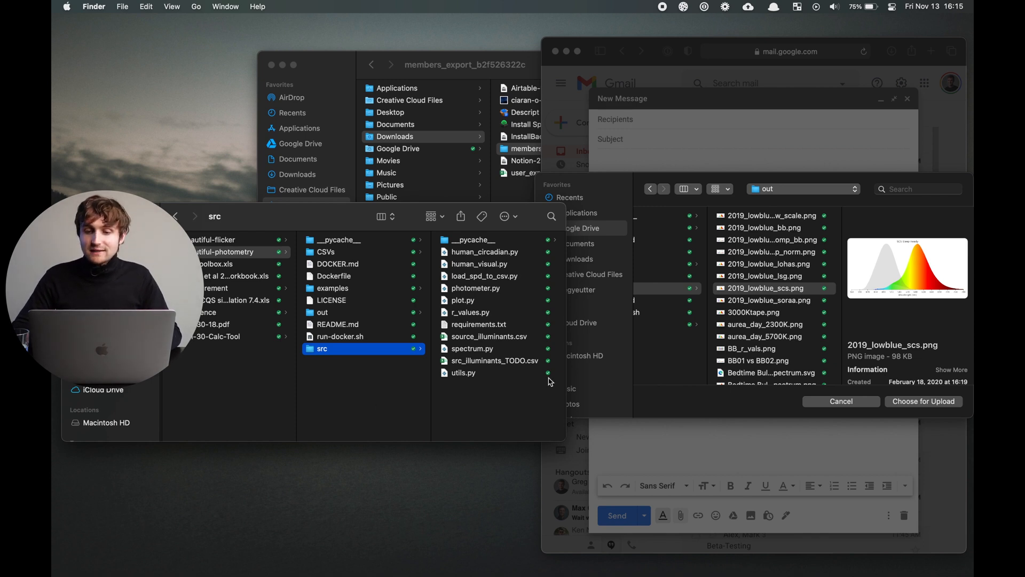
{"action": "mouse_move", "coordinate": [372, 417]}
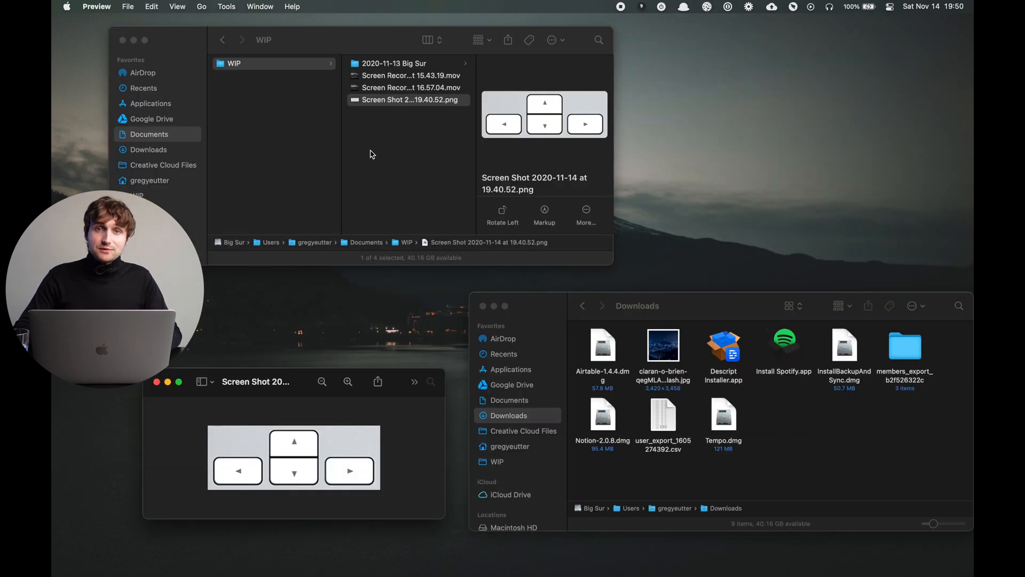
Select the arrow-keys Screen Shot .png in the WIP Finder window.
{"action": "left_click", "coordinate": [409, 99]}
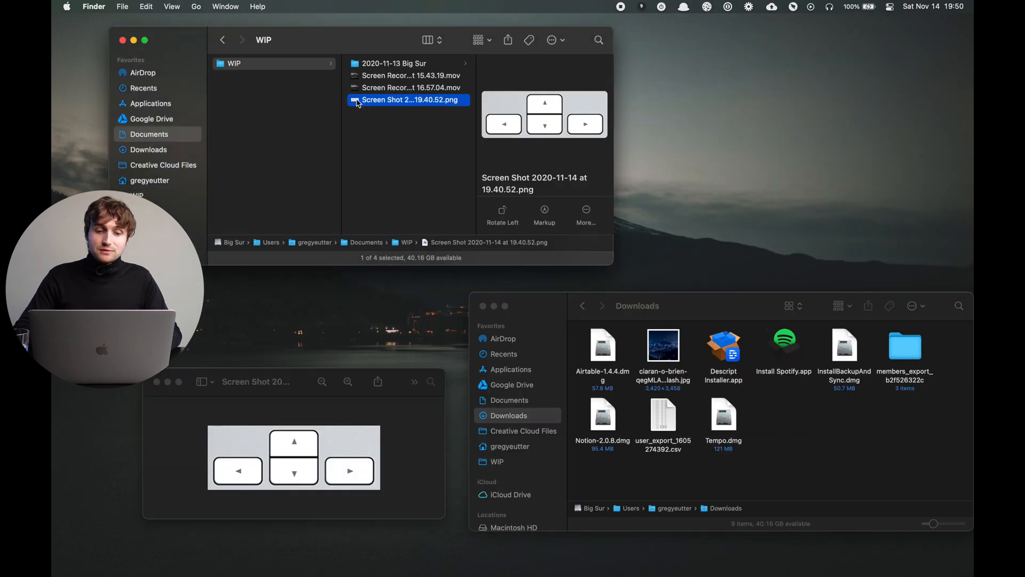